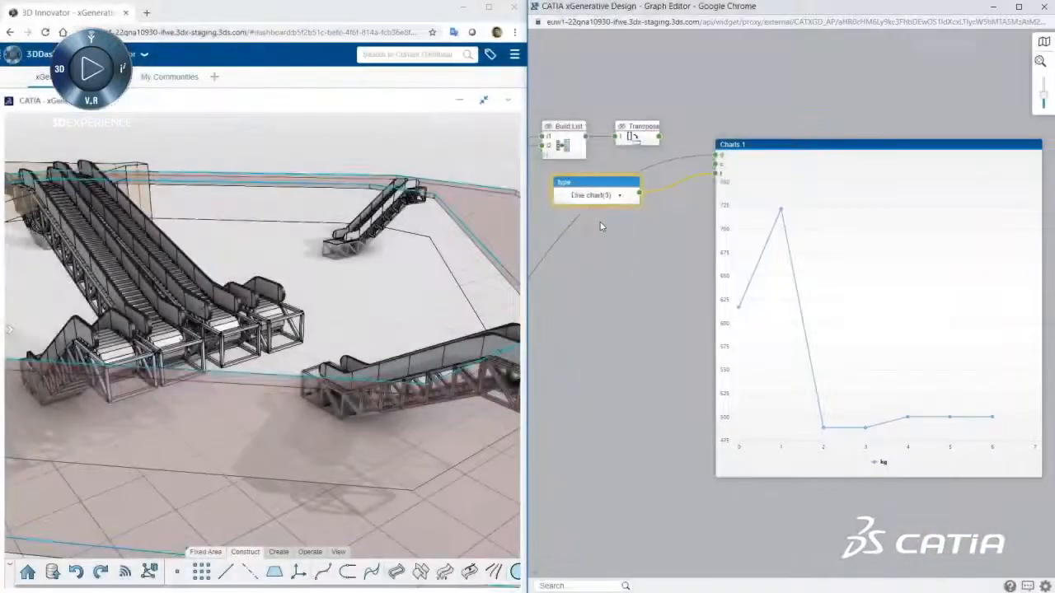
Change the result chart to a pie chart and open Script.2 in the Script Editor
{"action": "left_click", "coordinate": [595, 194]}
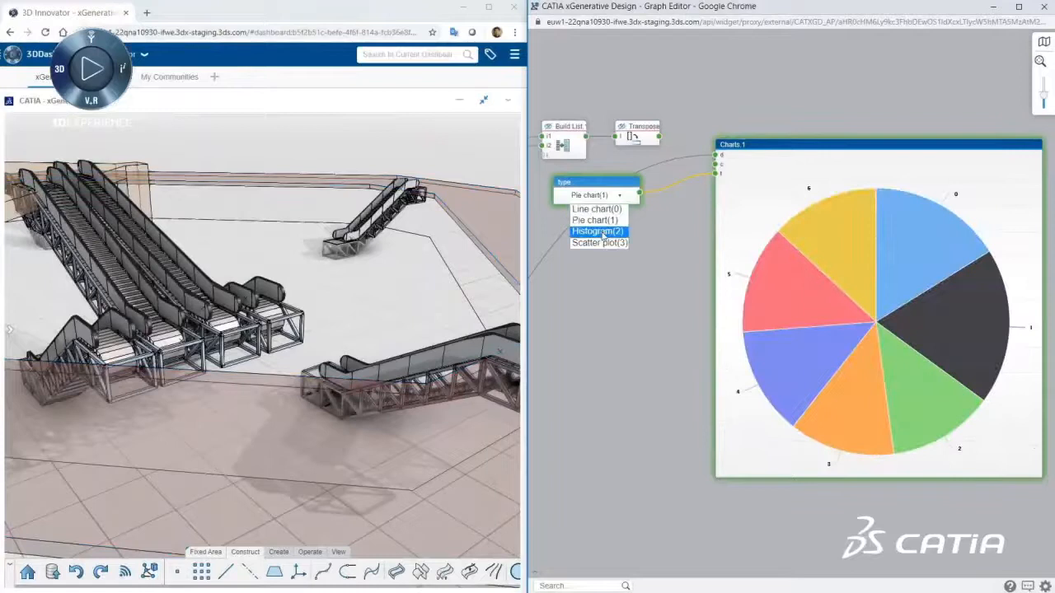
{"action": "left_click", "coordinate": [597, 230]}
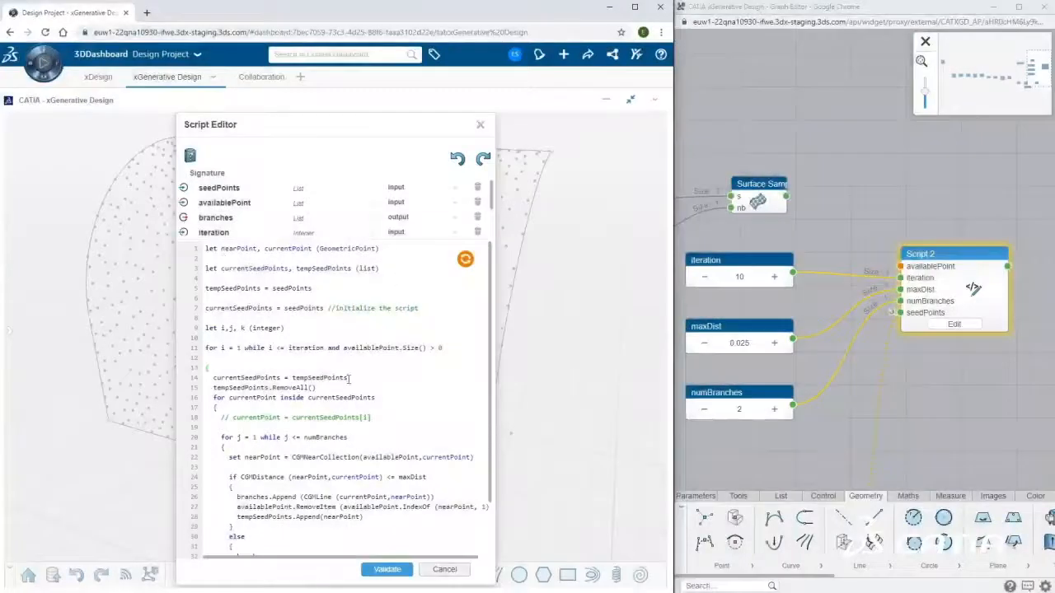
{"action": "left_click", "coordinate": [387, 569]}
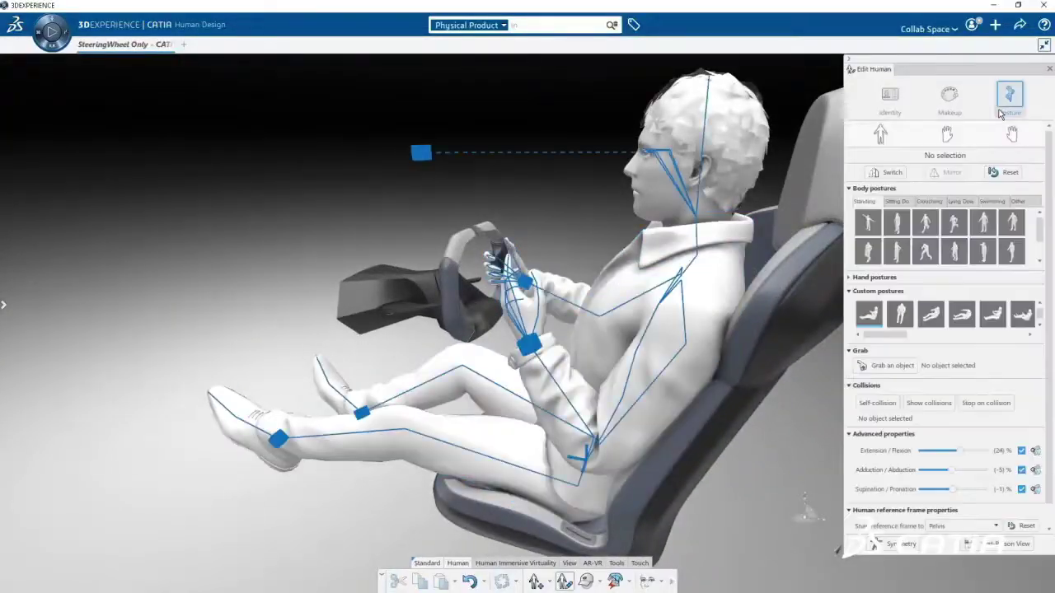
Move the mannequin's left hand onto the steering wheel, then view the cabin in first person
{"action": "left_click", "coordinate": [891, 365]}
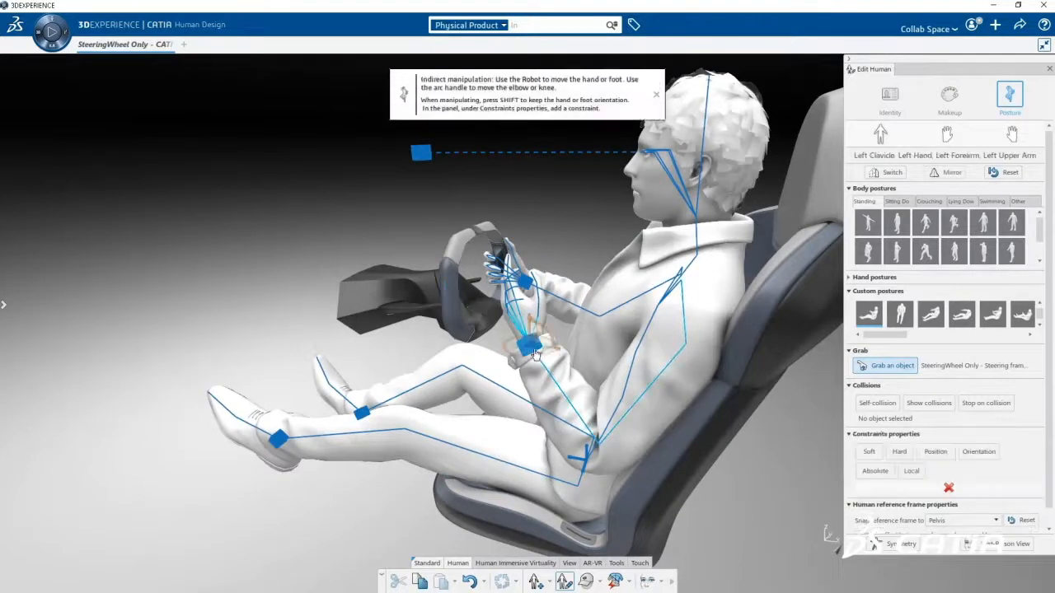
{"action": "left_click_drag", "start_coordinate": [527, 342], "coordinate": [474, 336]}
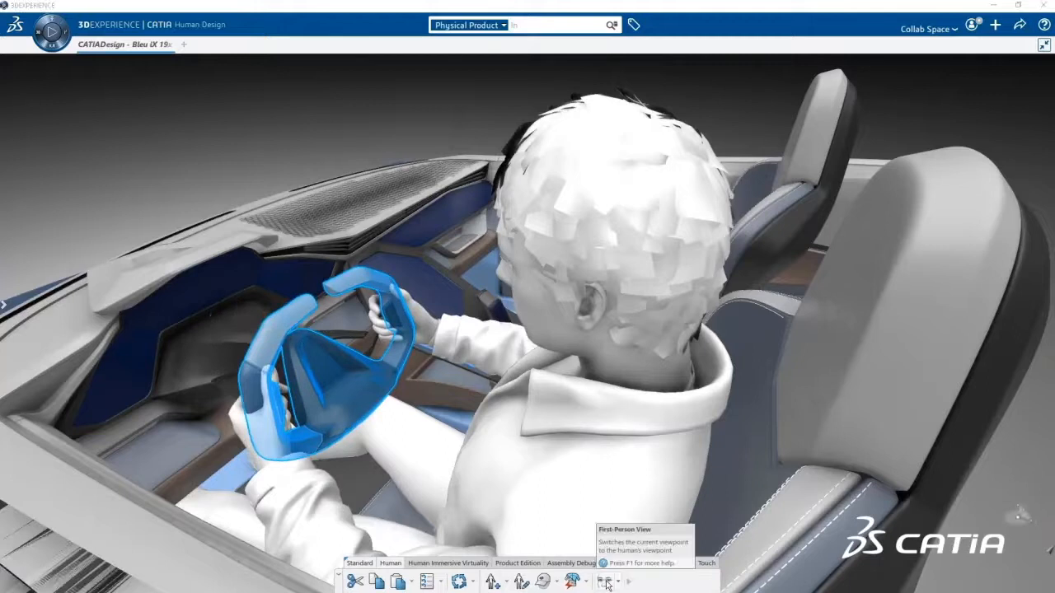
{"action": "left_click", "coordinate": [606, 581]}
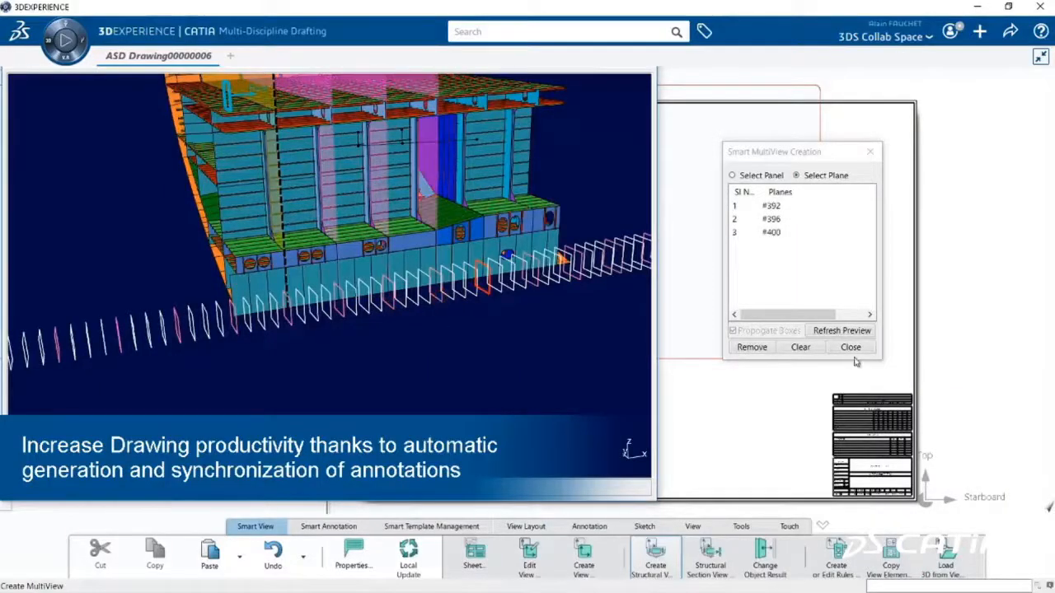
Generate hull section views at planes #392, #396 and #400, then load the sheet's 3D data
{"action": "left_click", "coordinate": [849, 346]}
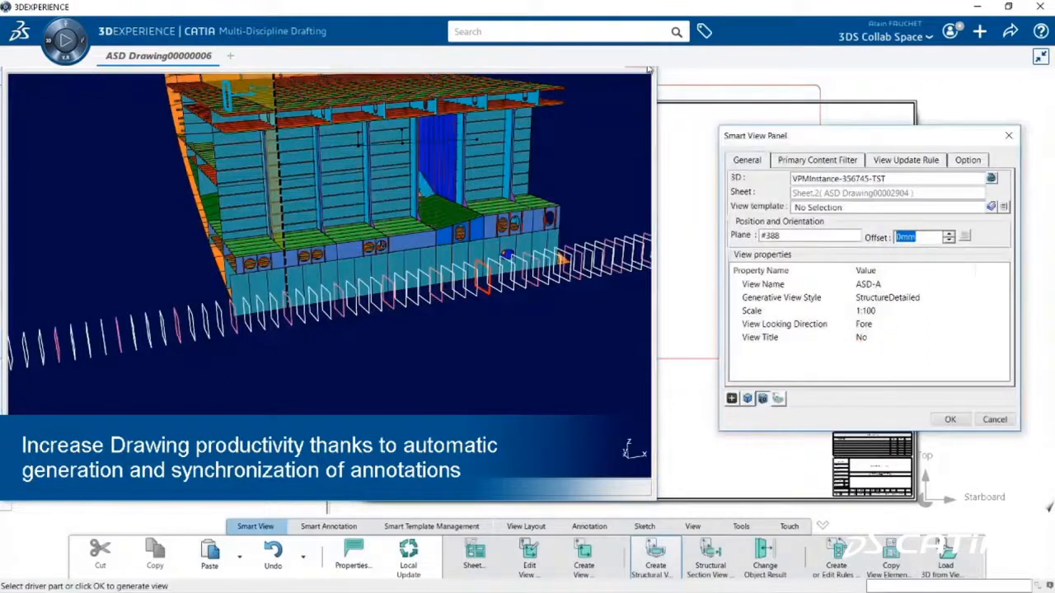
{"action": "left_click", "coordinate": [949, 419]}
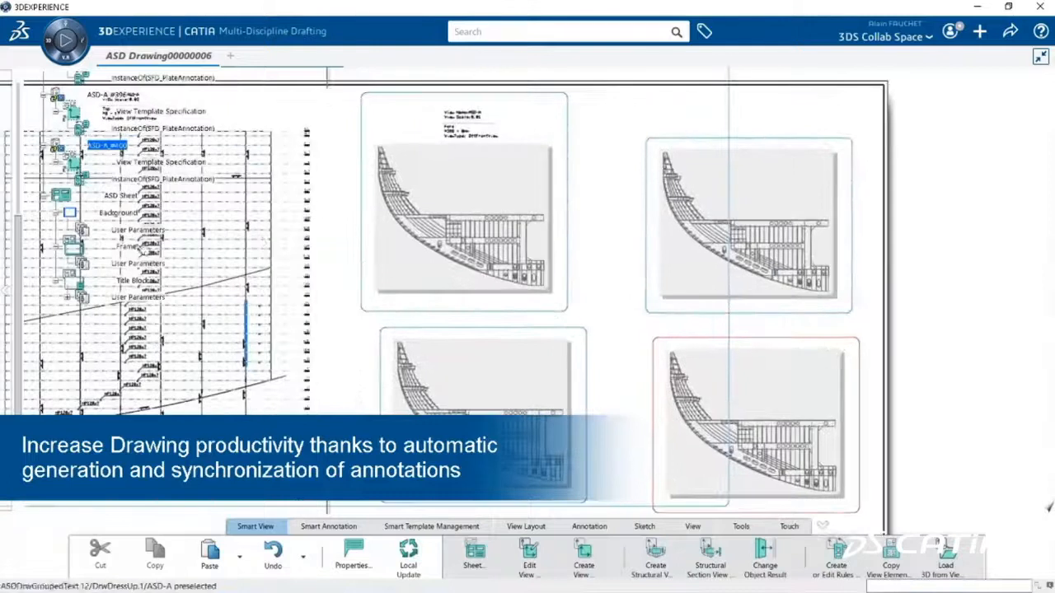
{"action": "right_click", "coordinate": [107, 80]}
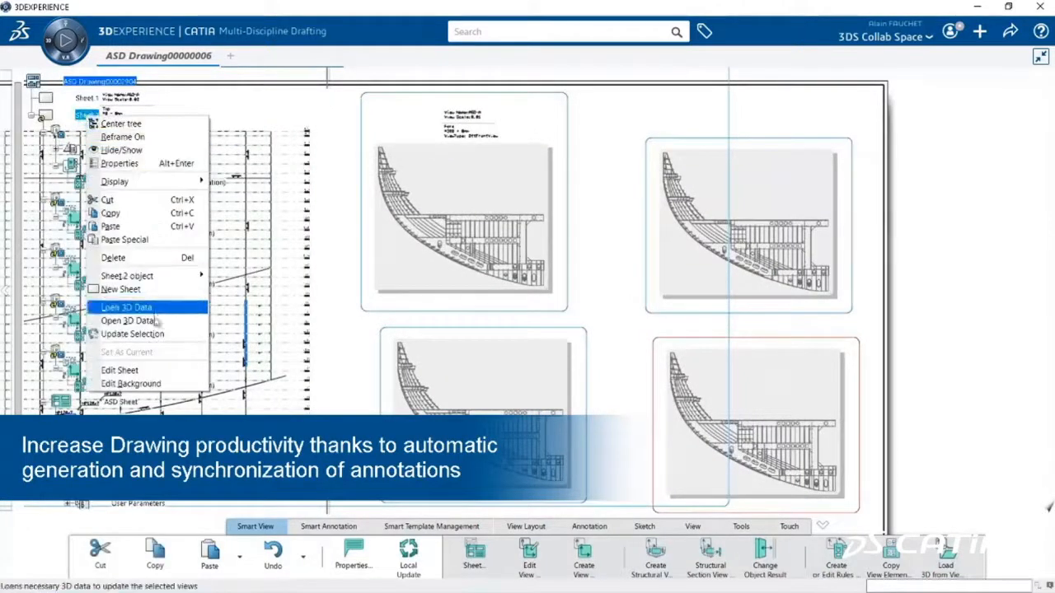
{"action": "left_click", "coordinate": [124, 307]}
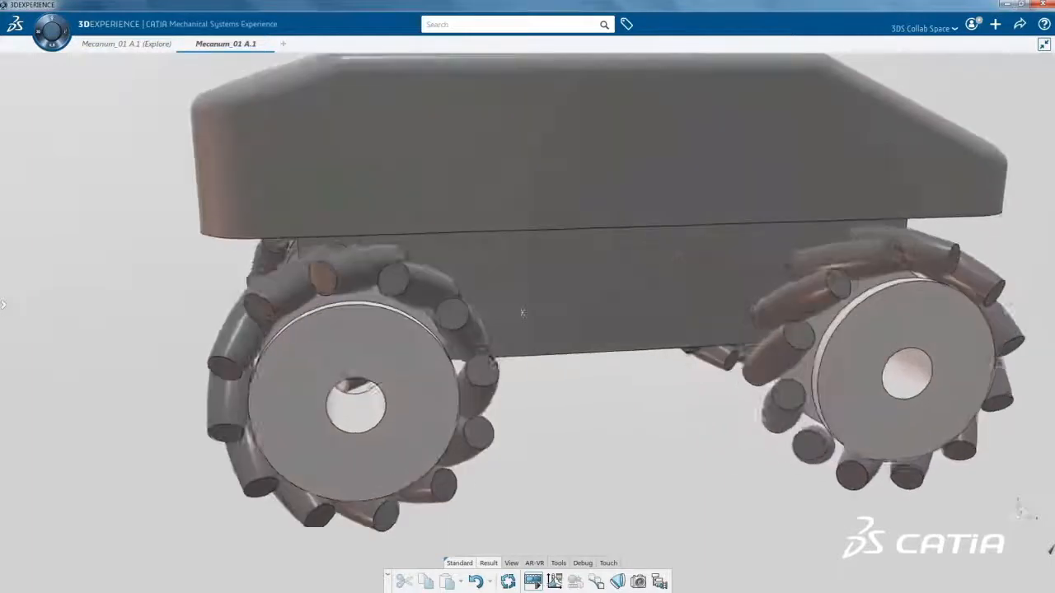
Orbit the mecanum robot, then play the linkage assembly's dynamic scenario in the Experience Player
{"action": "left_click_drag", "start_coordinate": [523, 313], "coordinate": [531, 348]}
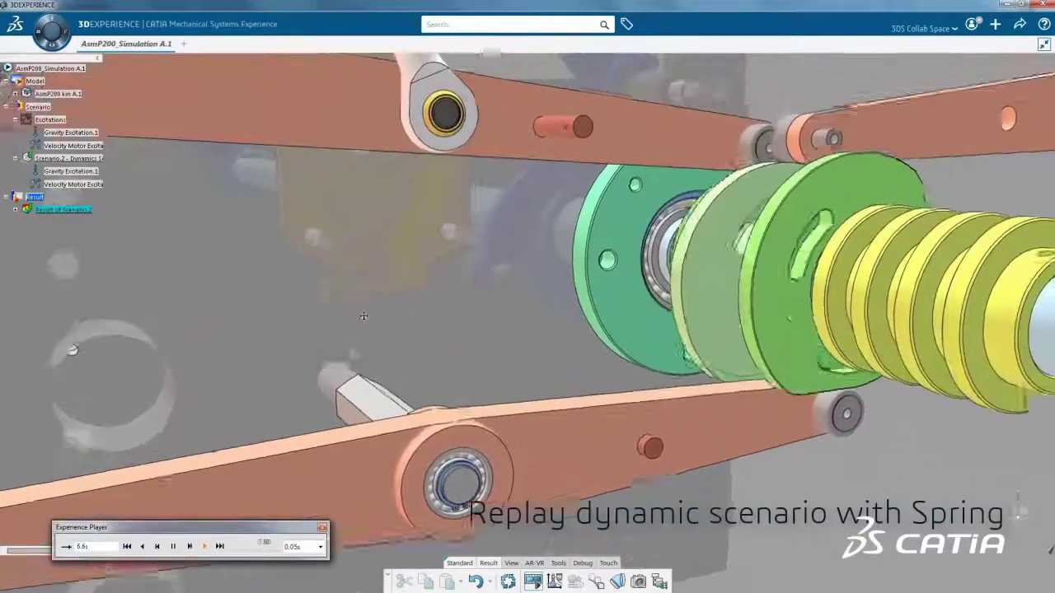
{"action": "left_click", "coordinate": [204, 546]}
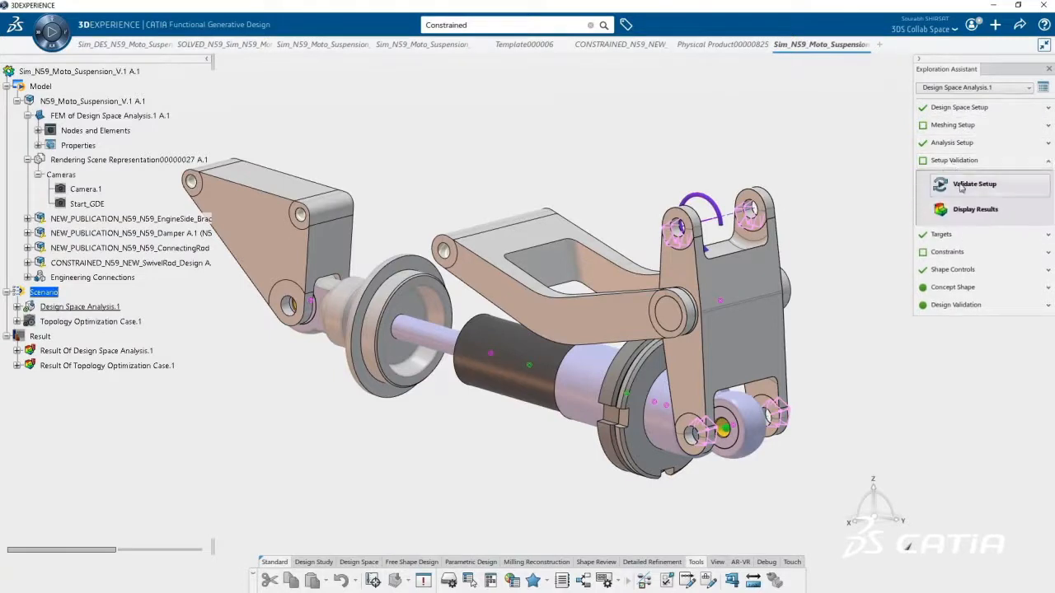
Validate the suspension setup and show von Mises stress for Linear Load Case.2 and another case
{"action": "left_click", "coordinate": [973, 184]}
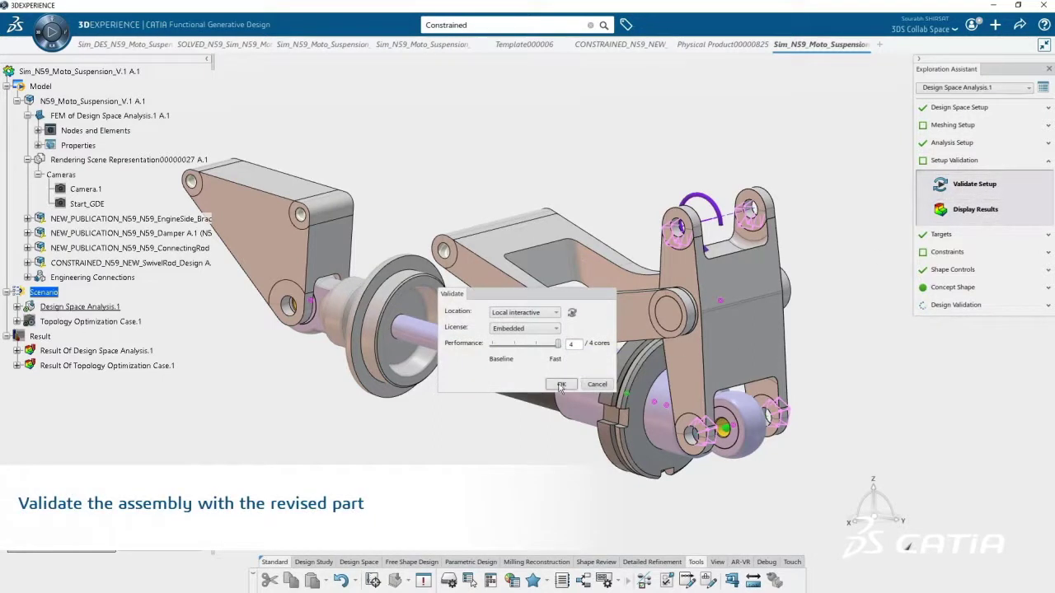
{"action": "left_click", "coordinate": [560, 385]}
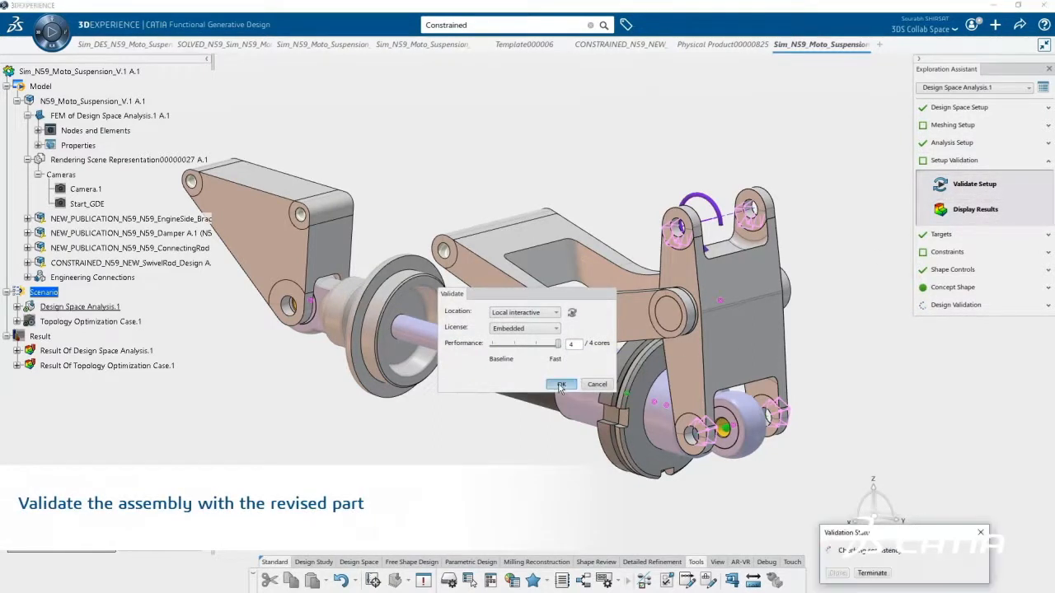
{"action": "left_click", "coordinate": [562, 384]}
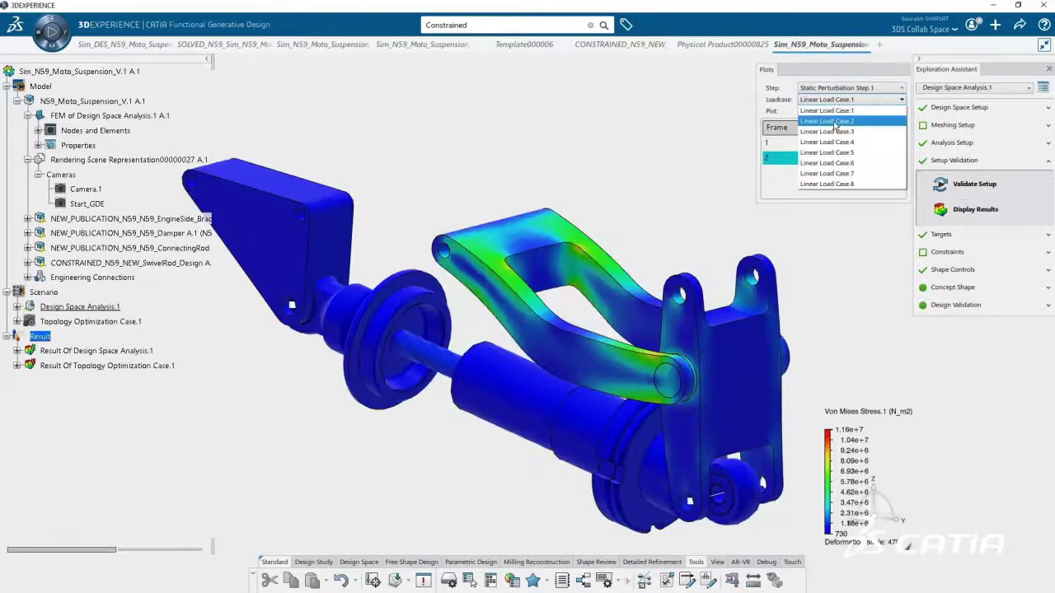
{"action": "left_click", "coordinate": [827, 122]}
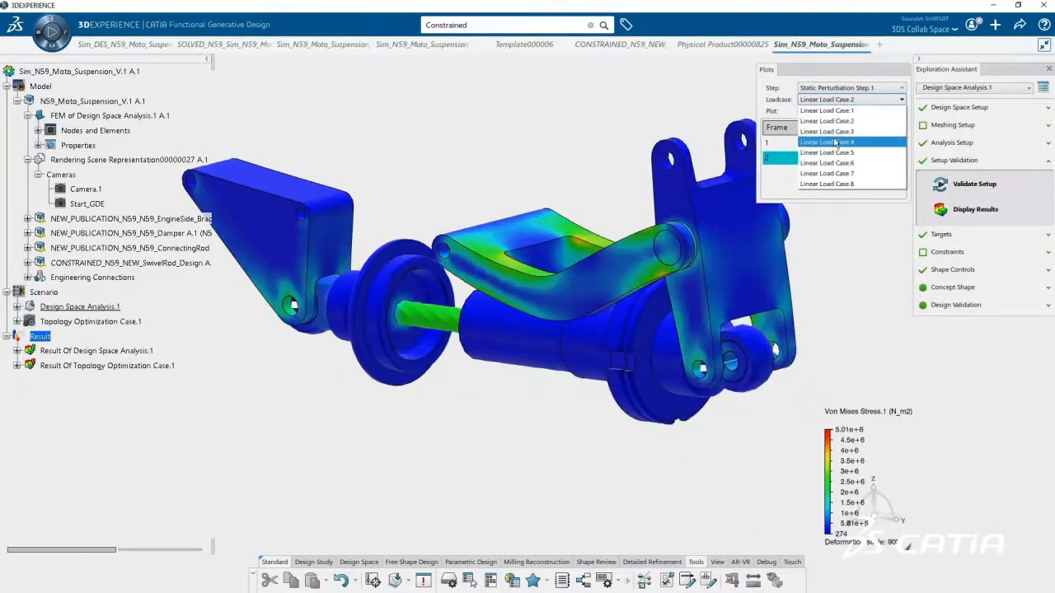
{"action": "left_click", "coordinate": [826, 152]}
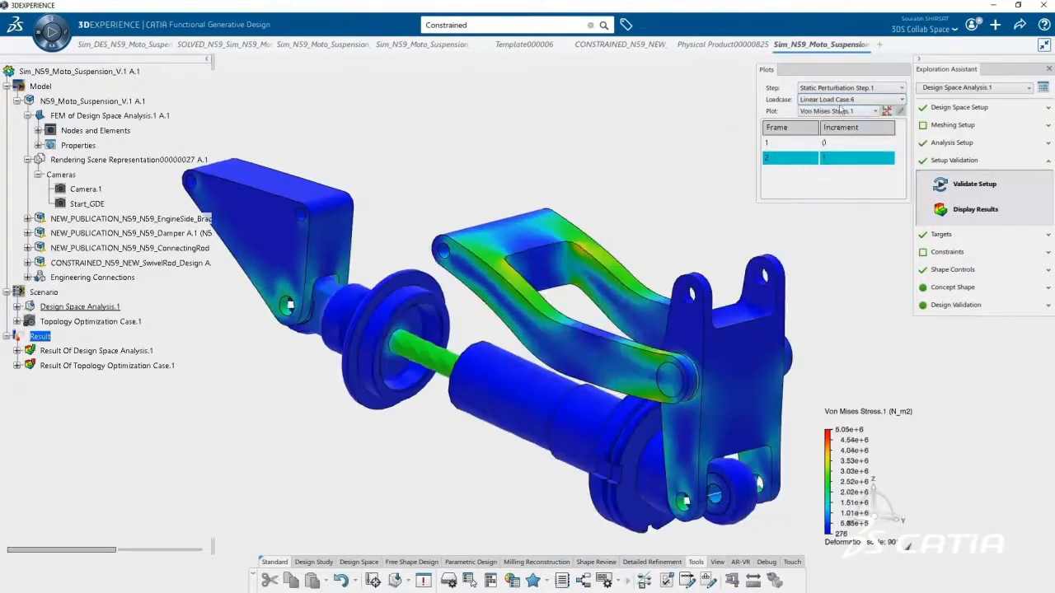
Add a Remote Torque load and a Centrifugal Force load to the boring tool
{"action": "left_click", "coordinate": [848, 98]}
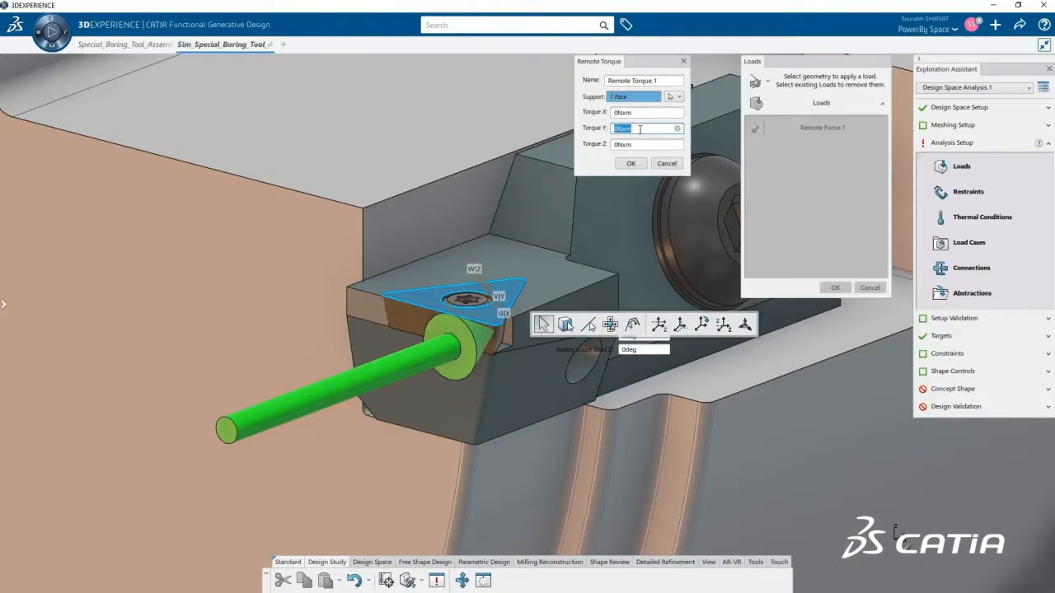
{"action": "left_click", "coordinate": [631, 163]}
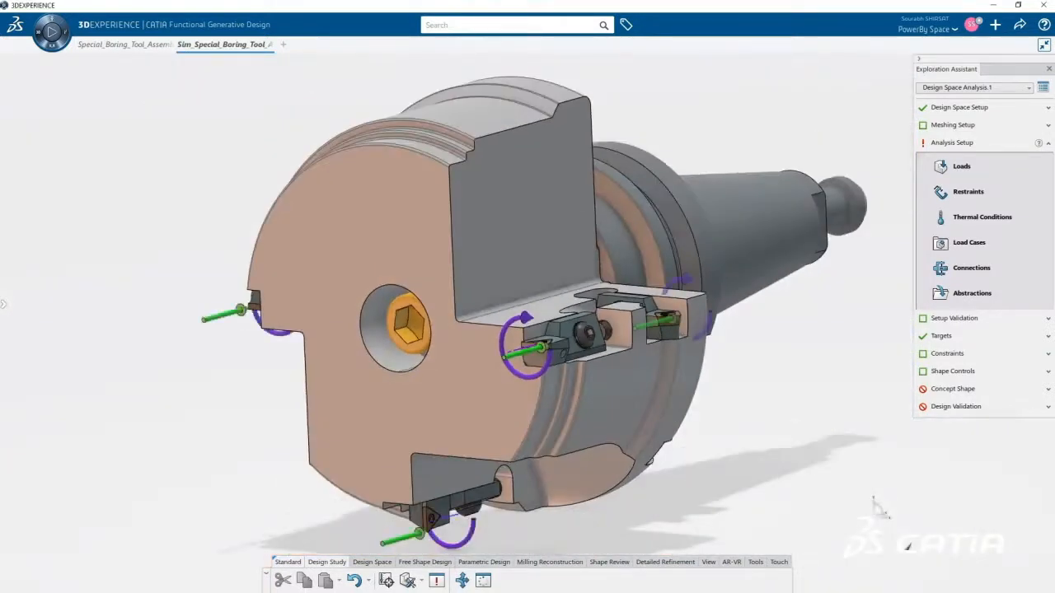
{"action": "left_click", "coordinate": [961, 166]}
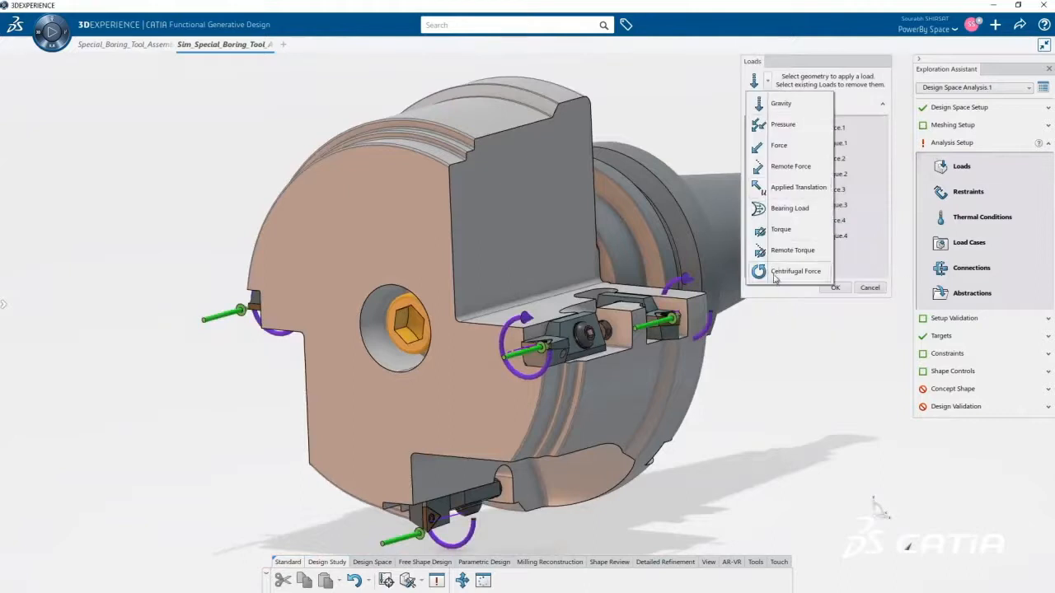
{"action": "left_click", "coordinate": [796, 271]}
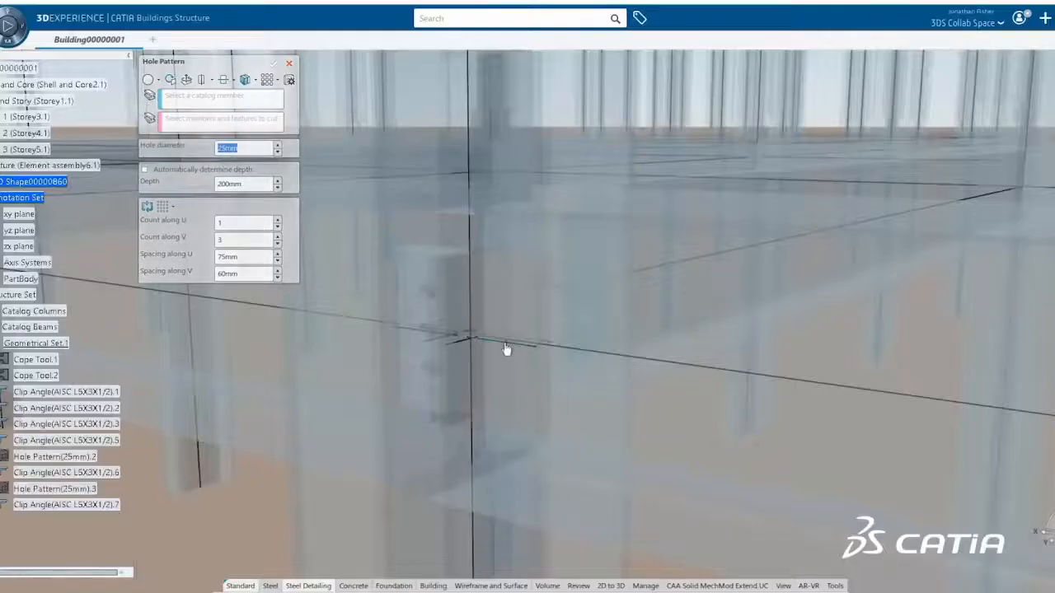
Cut three 25 mm holes through both clip angles and the beam, then assign a beam input
{"action": "left_click", "coordinate": [503, 342]}
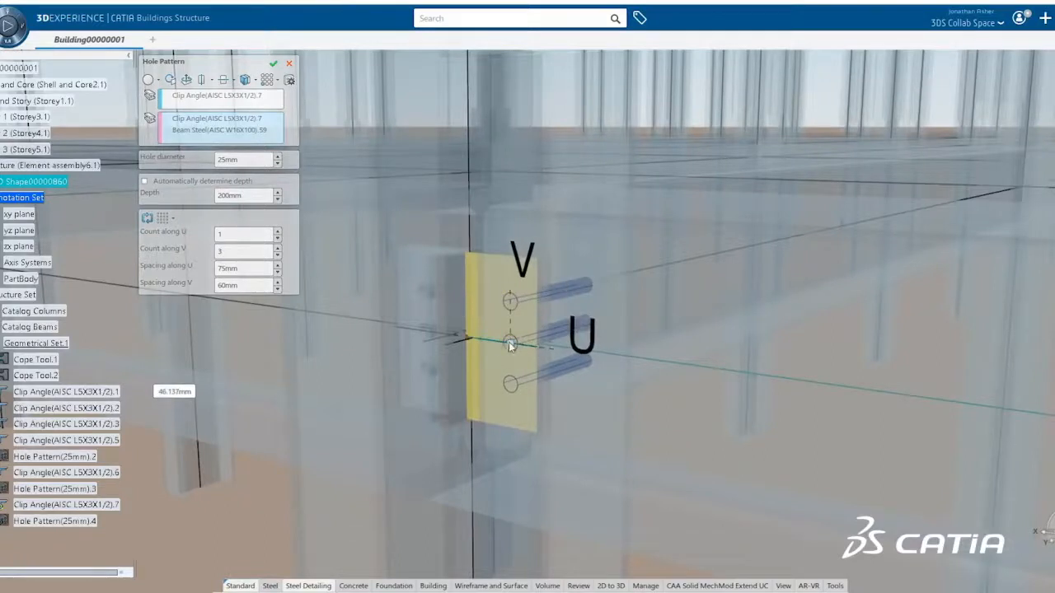
{"action": "left_click", "coordinate": [273, 64]}
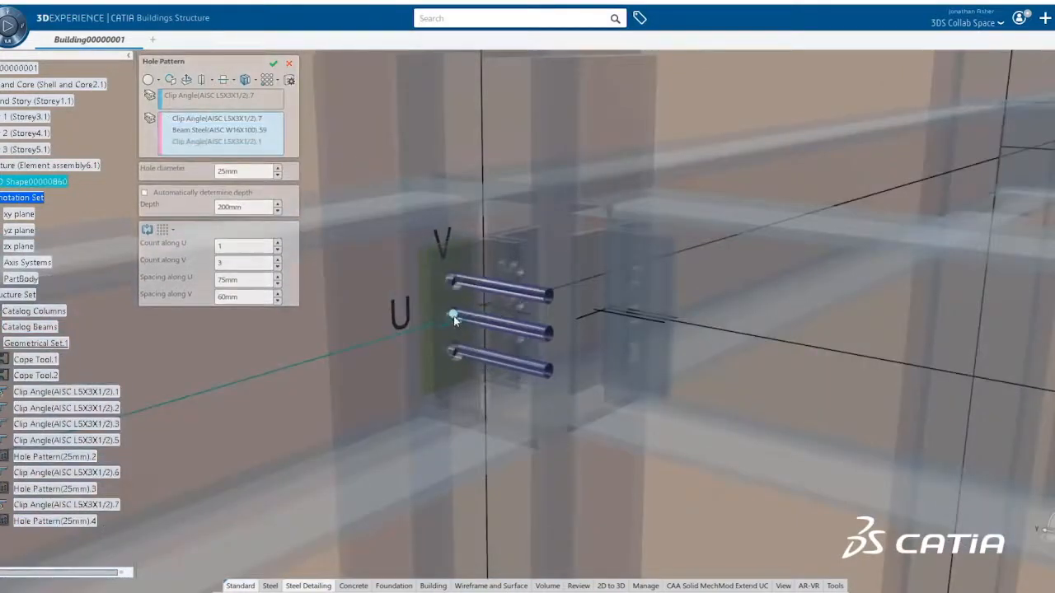
{"action": "left_click", "coordinate": [273, 63]}
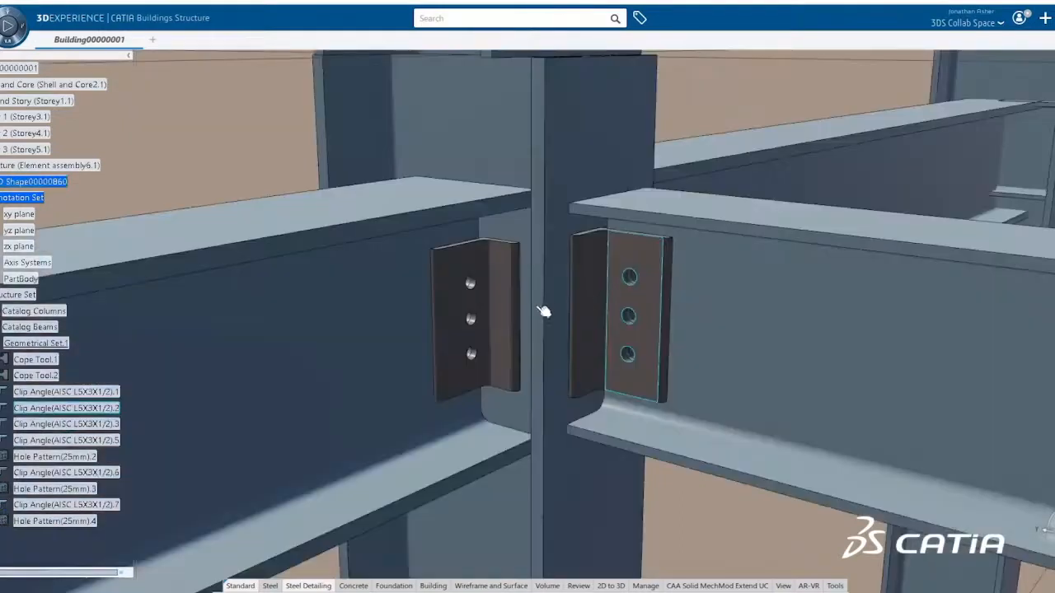
{"action": "left_click_drag", "start_coordinate": [543, 311], "coordinate": [672, 353]}
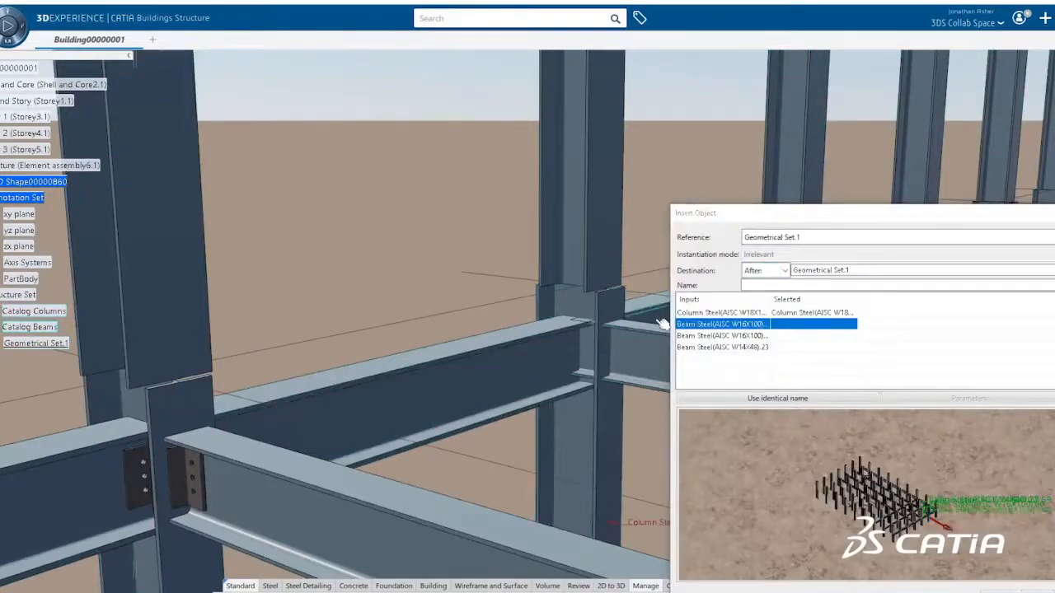
{"action": "left_click", "coordinate": [722, 346]}
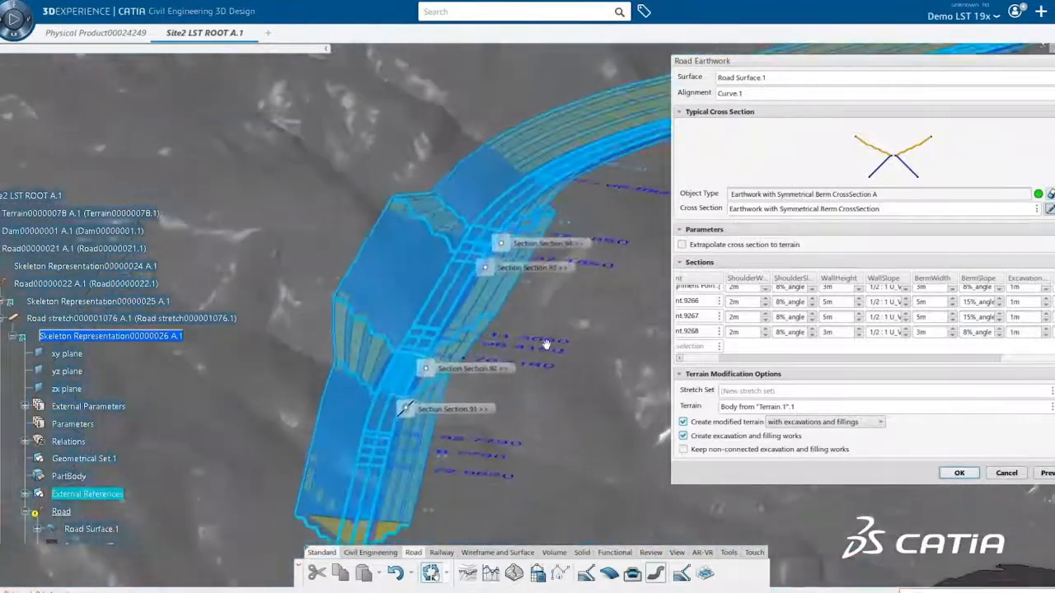
Create the road earthwork with excavation and filling, then hide the Boundary item in the tree
{"action": "left_click", "coordinate": [958, 472]}
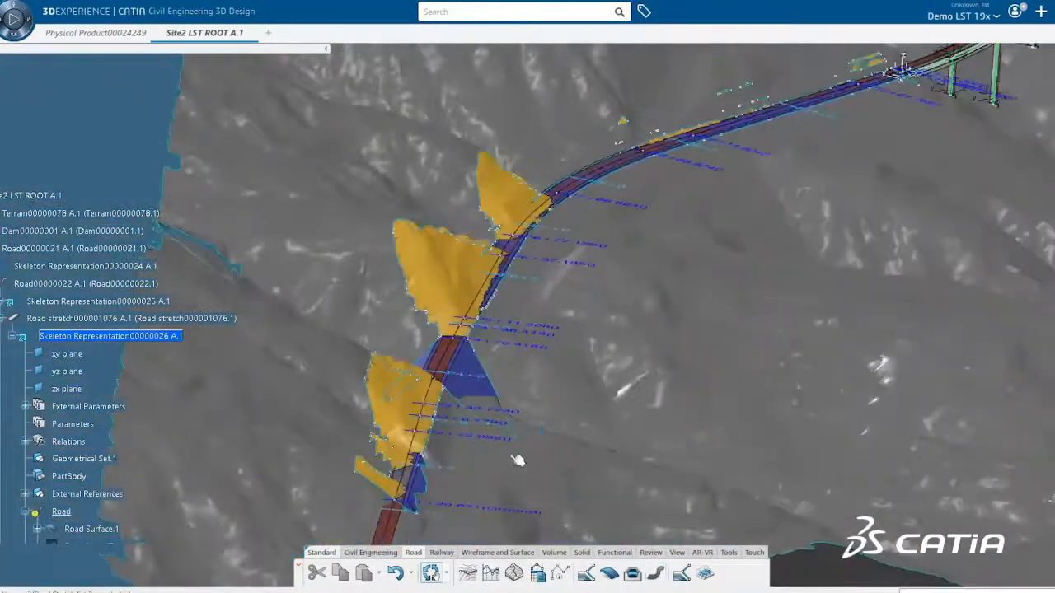
{"action": "right_click", "coordinate": [110, 336]}
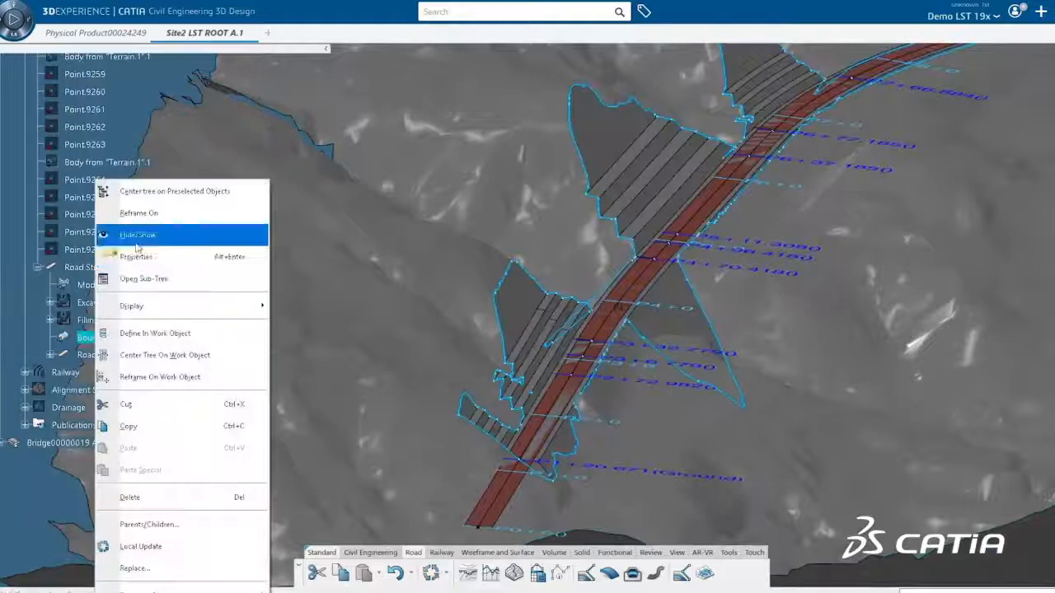
{"action": "left_click", "coordinate": [137, 235]}
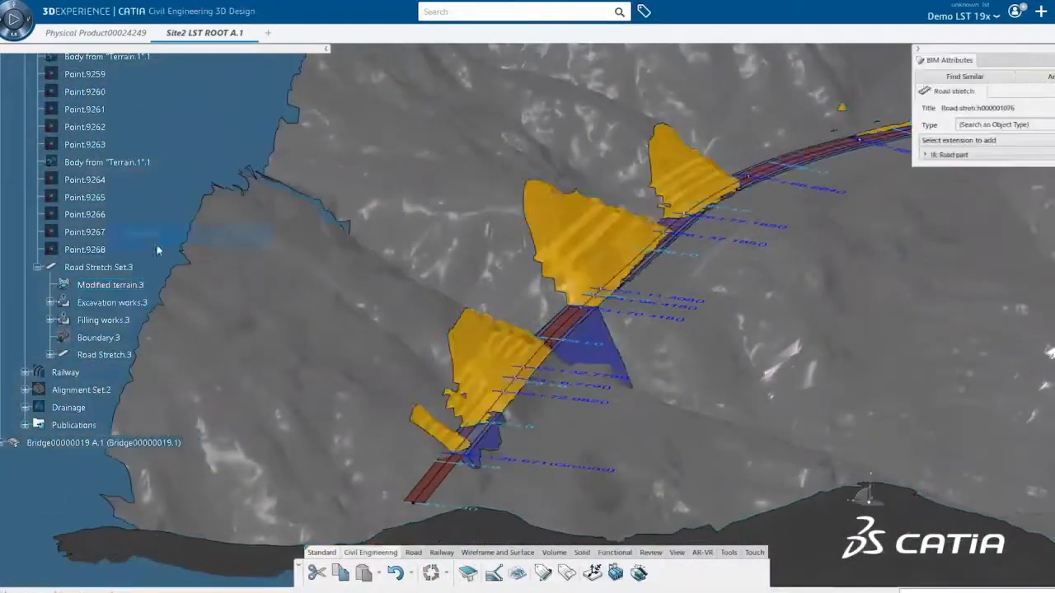
{"action": "left_click", "coordinate": [102, 319]}
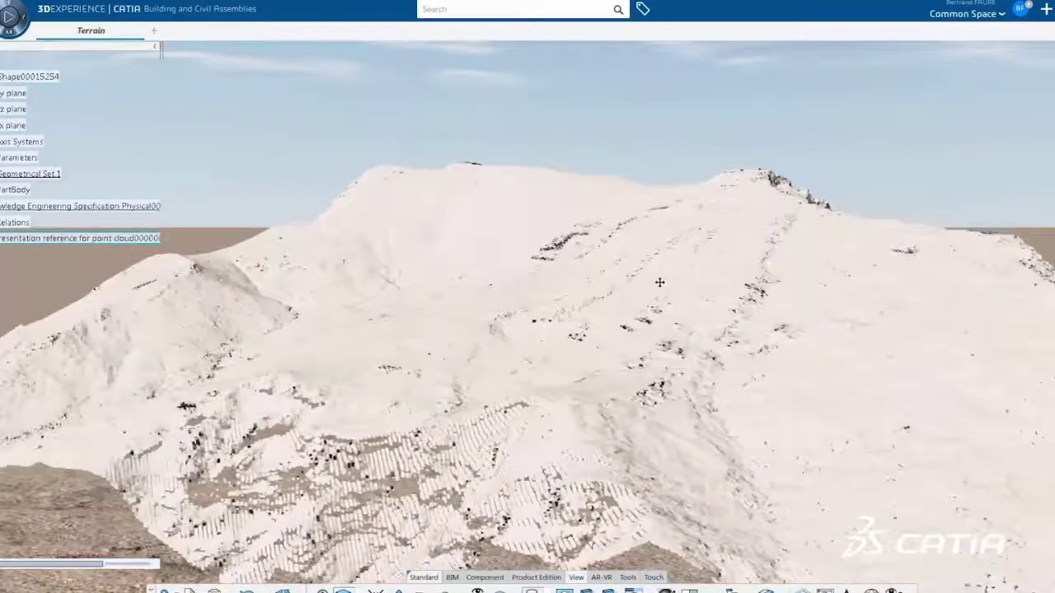
Orbit the terrain point cloud to view the mountain from another side
{"action": "left_click_drag", "start_coordinate": [660, 282], "coordinate": [748, 439]}
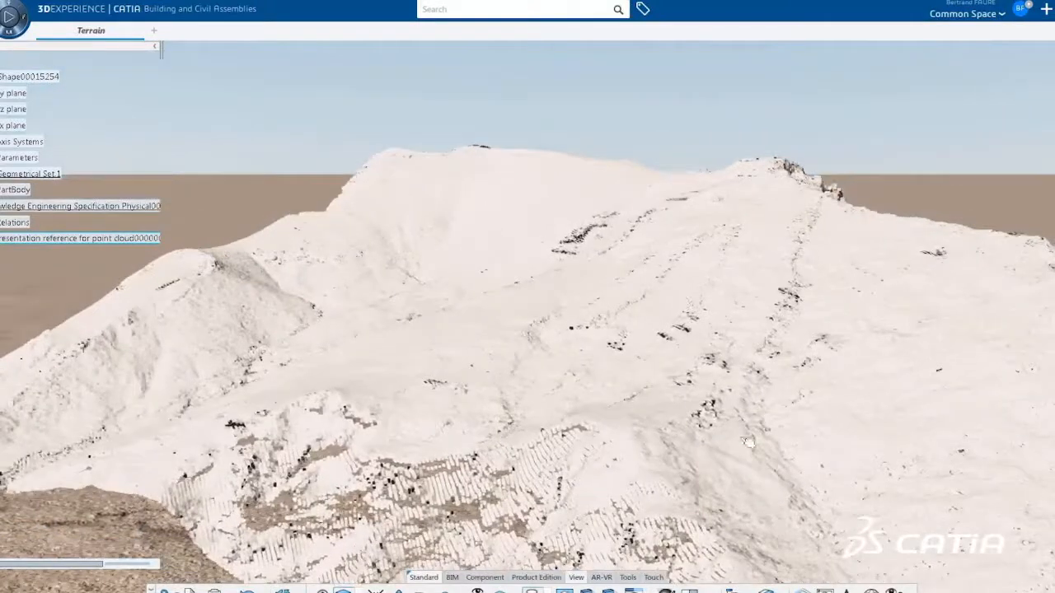